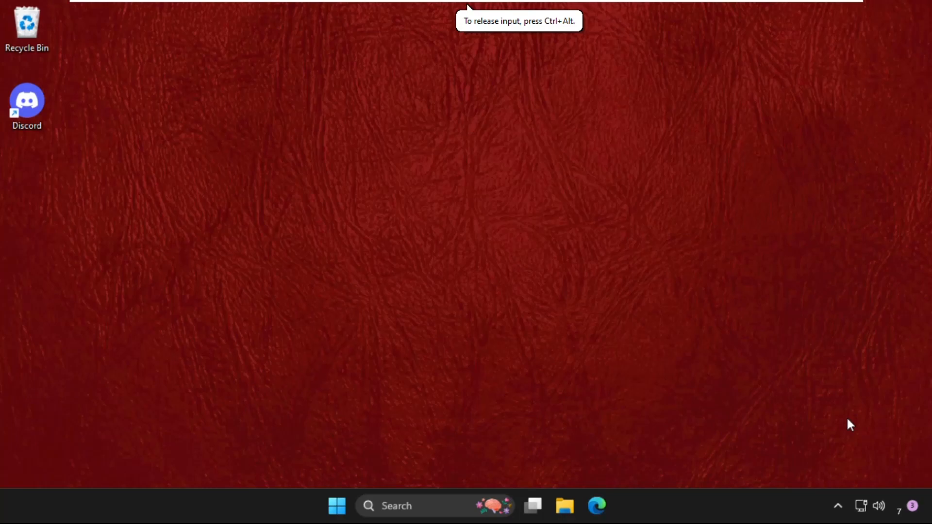
mouse_move(341, 441)
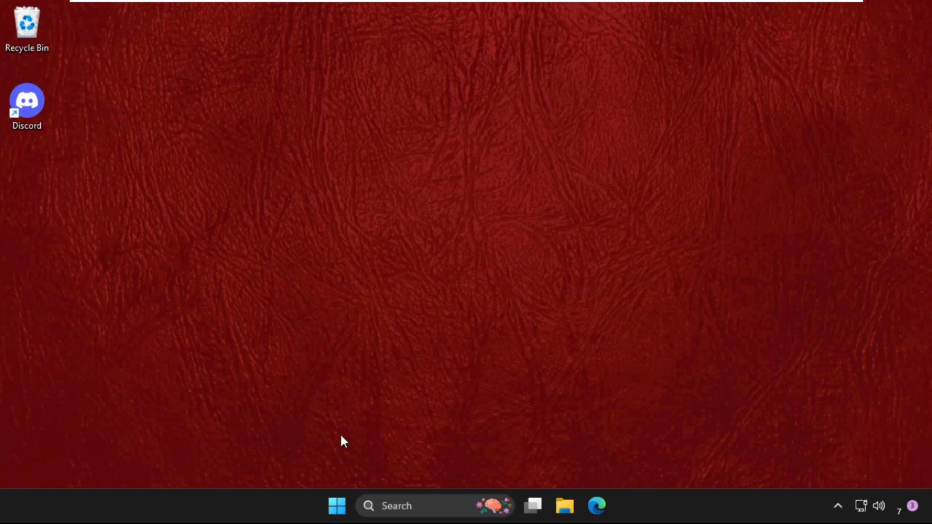
mouse_move(325, 424)
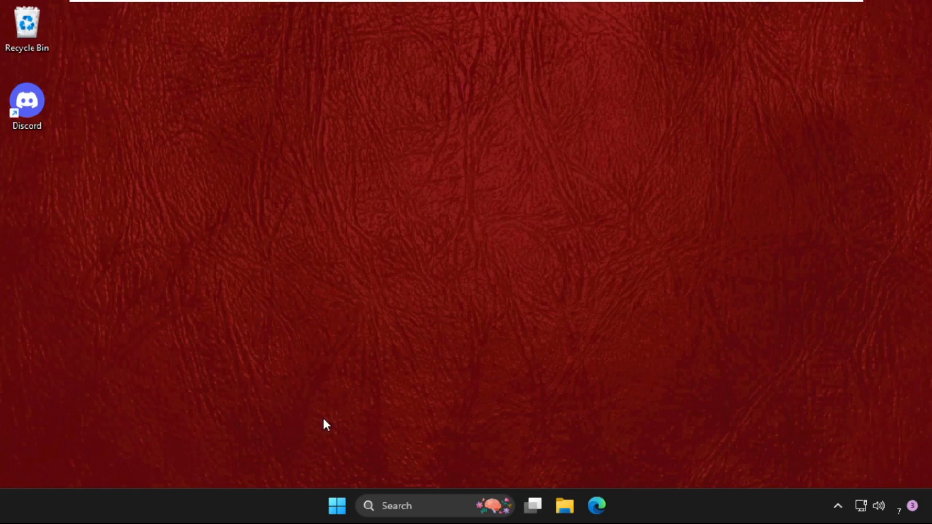
mouse_move(321, 303)
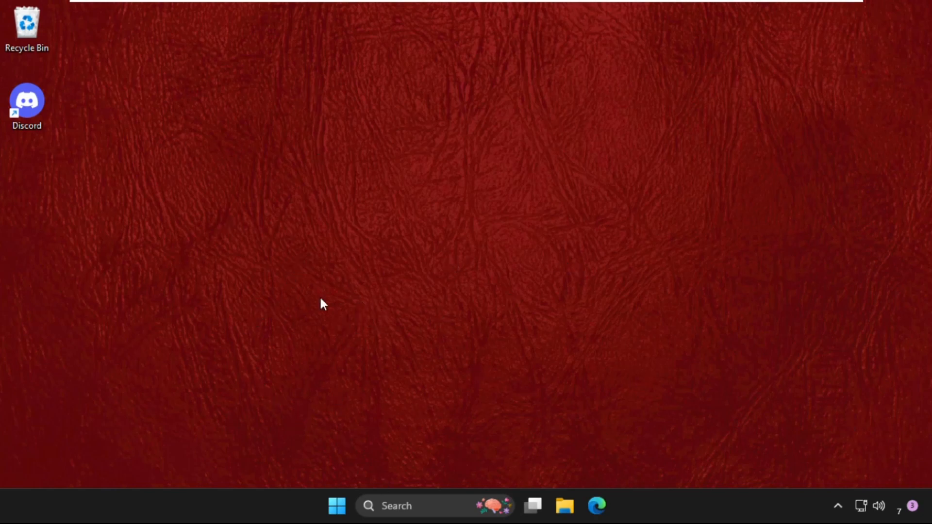
mouse_move(375, 283)
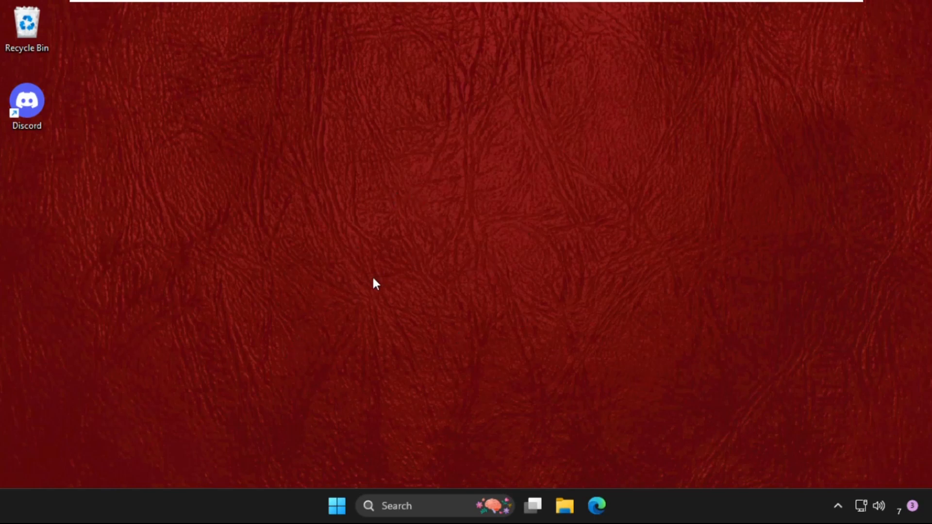
mouse_move(350, 274)
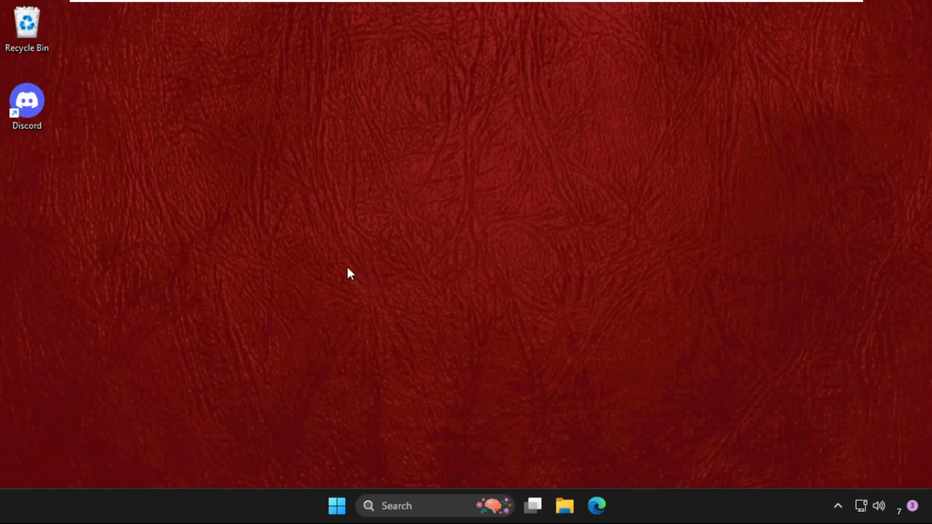
mouse_move(416, 308)
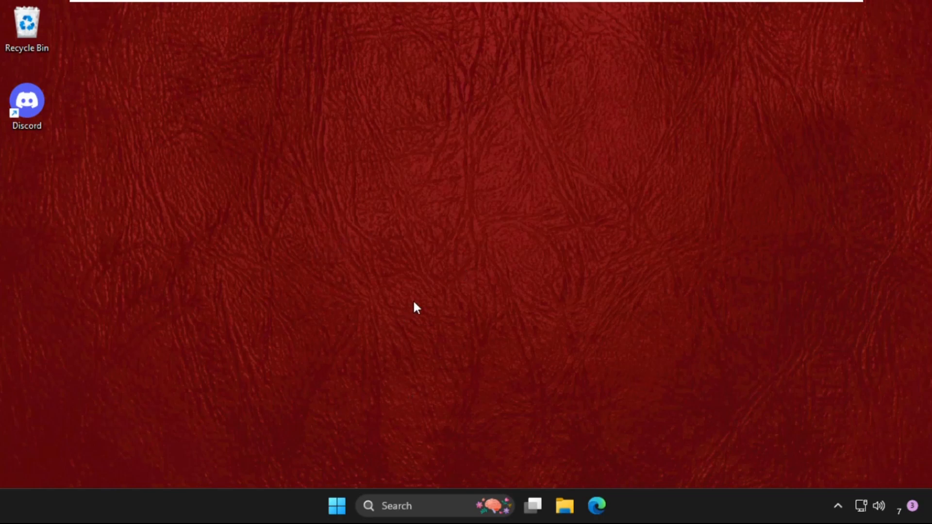
mouse_move(423, 506)
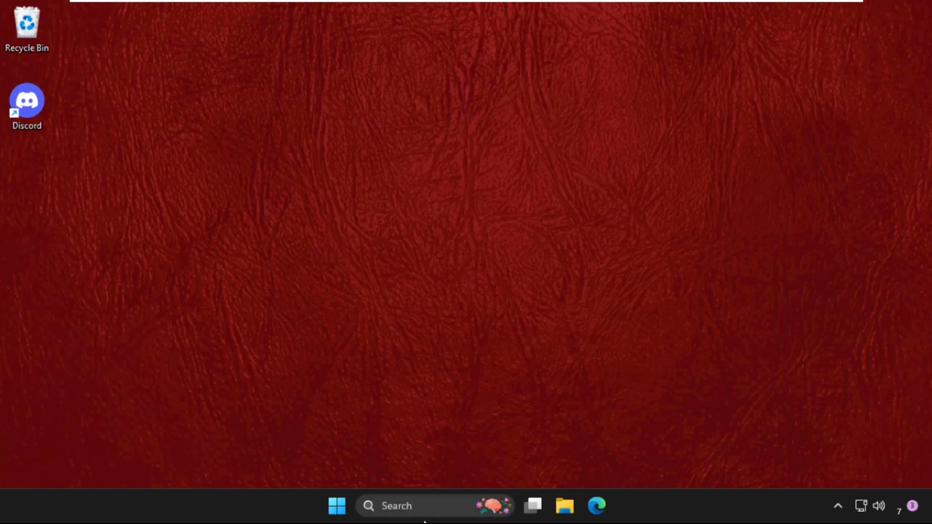
- Launch Settings from the Start shortcuts and go to the Installed apps page
right_click(337, 505)
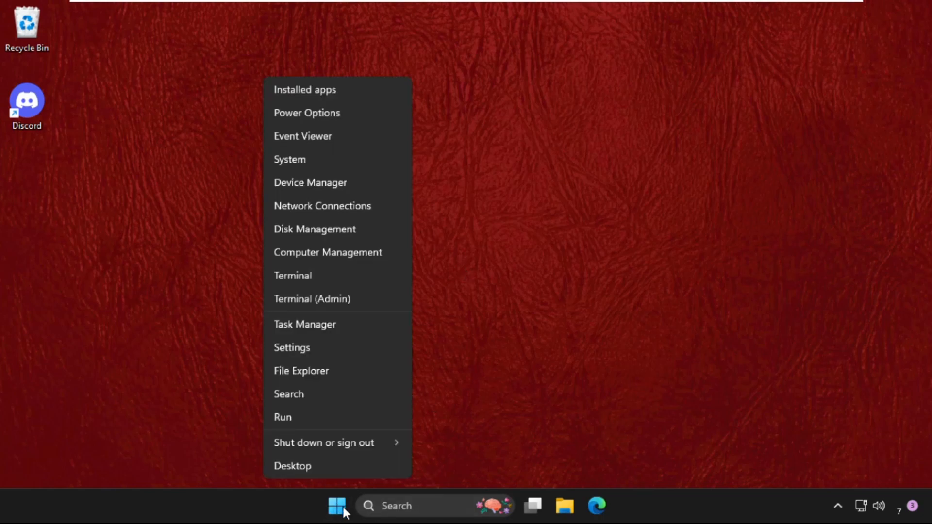
mouse_move(315, 347)
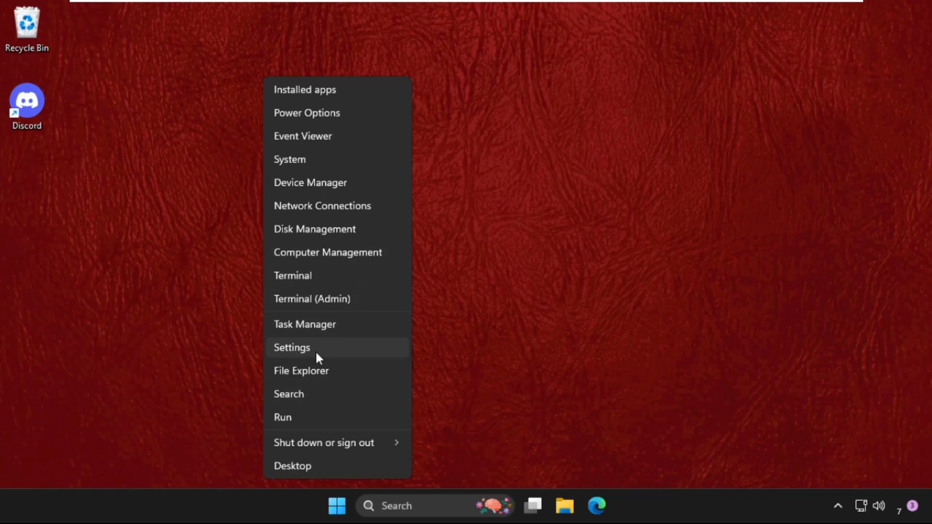
click(292, 347)
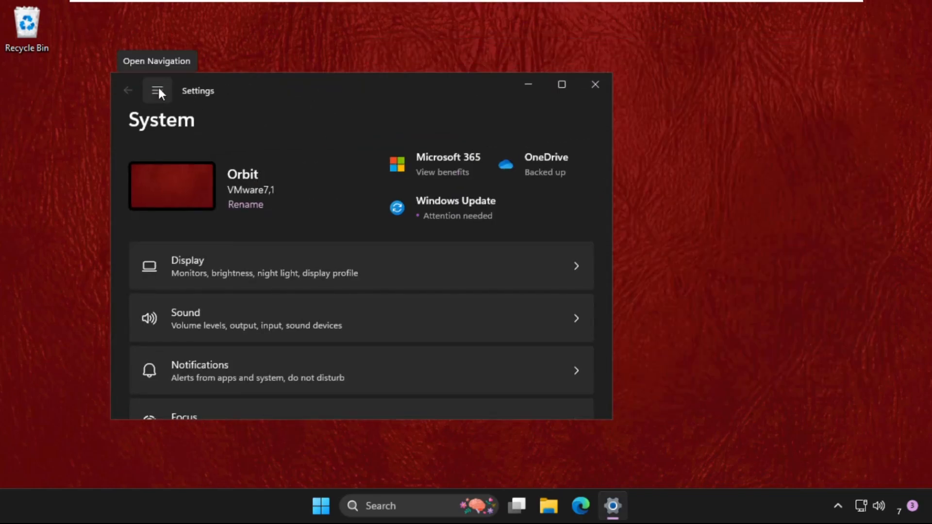
click(157, 90)
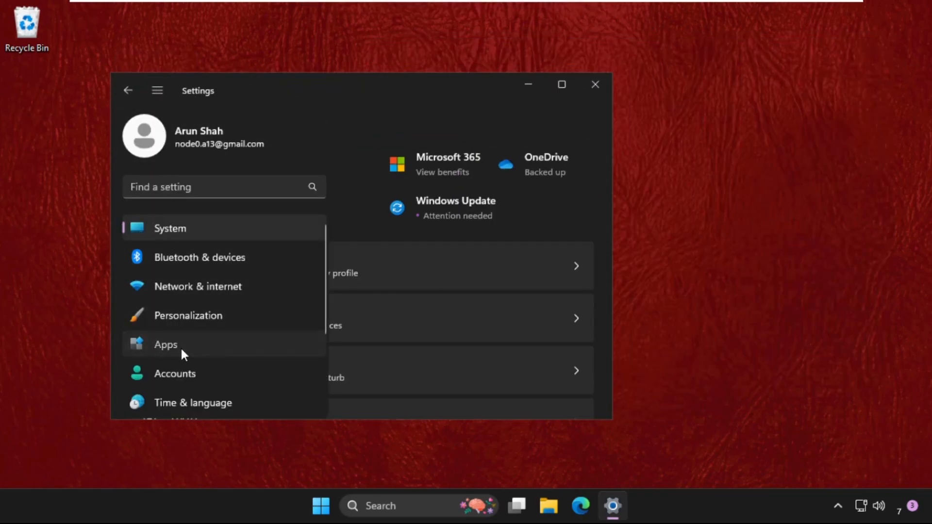
click(165, 344)
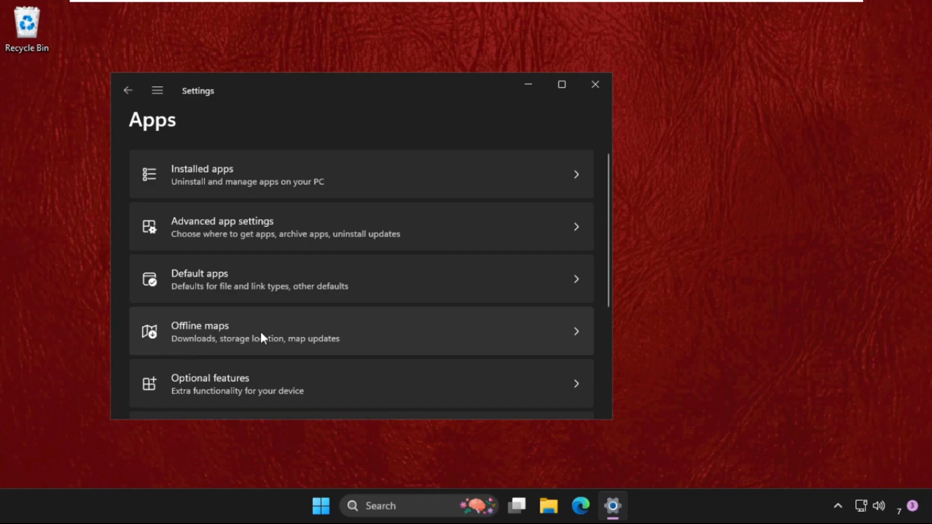
scroll(down, 3)
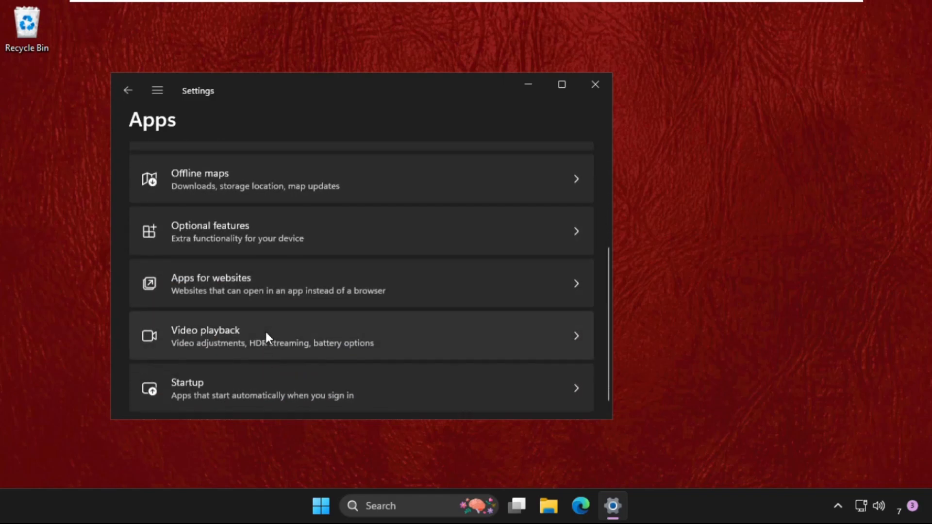
scroll(up, 3)
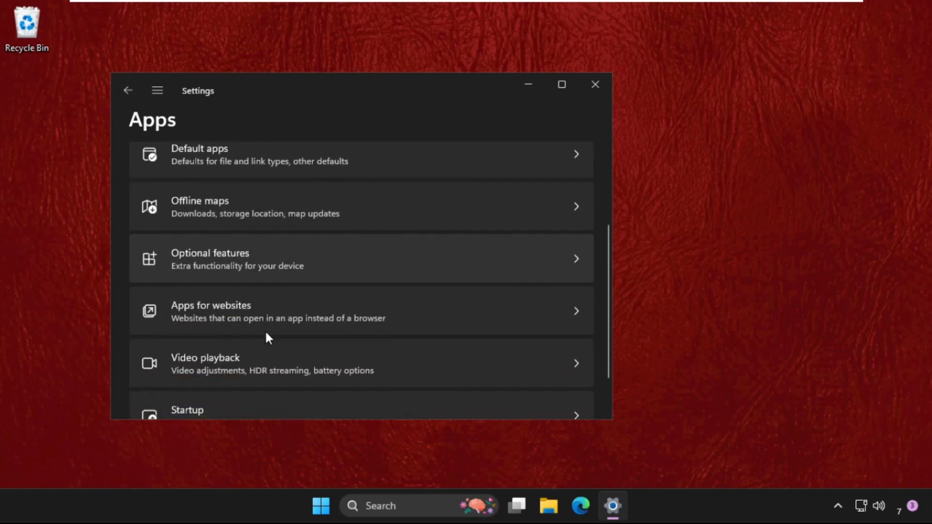
scroll(up, 3)
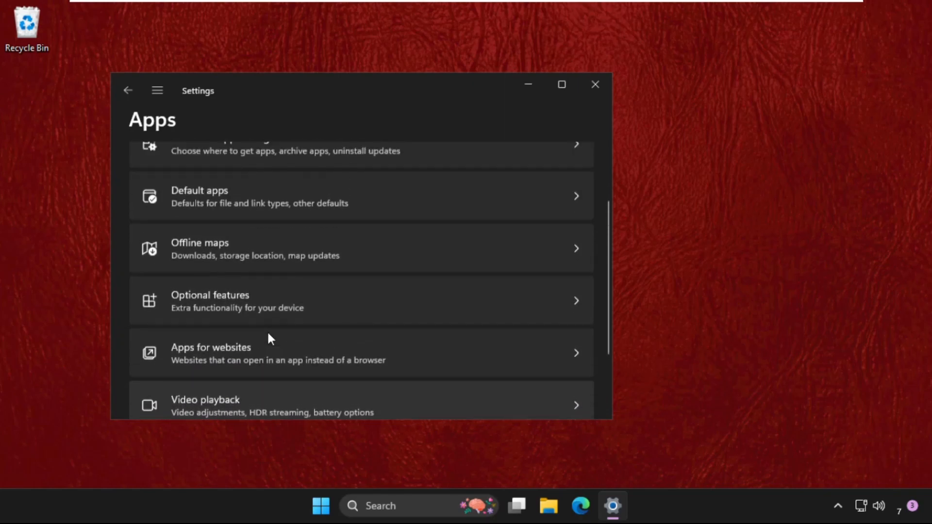
scroll(up, 3)
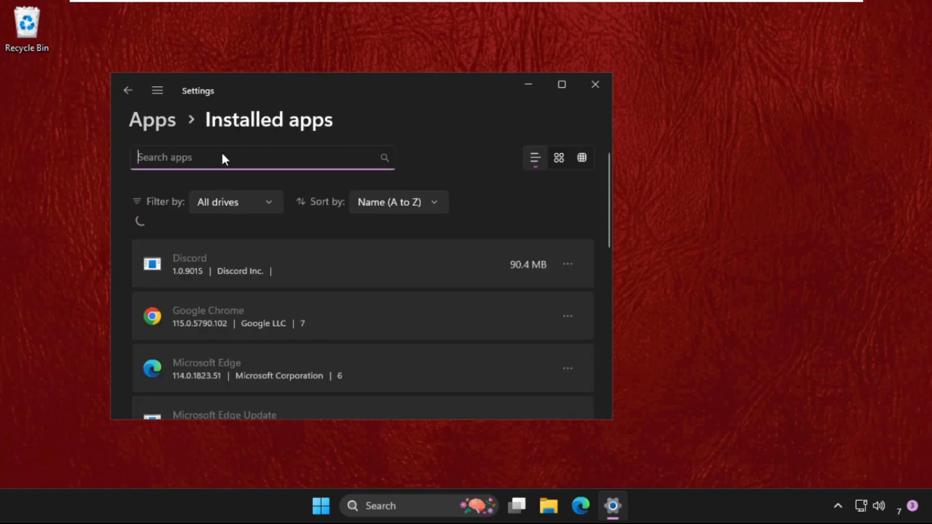
- Search installed apps for 'windows' and show the options menu for Windows Security
text(win)
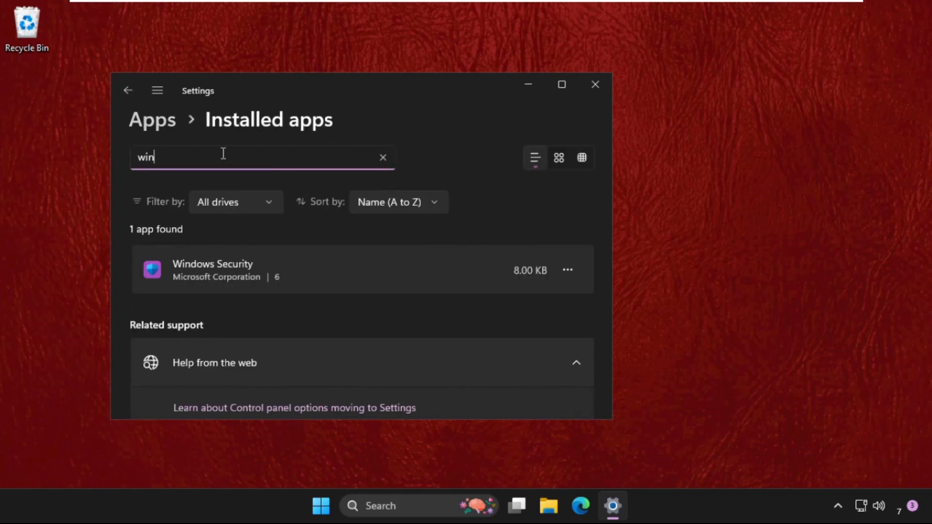
text(dows)
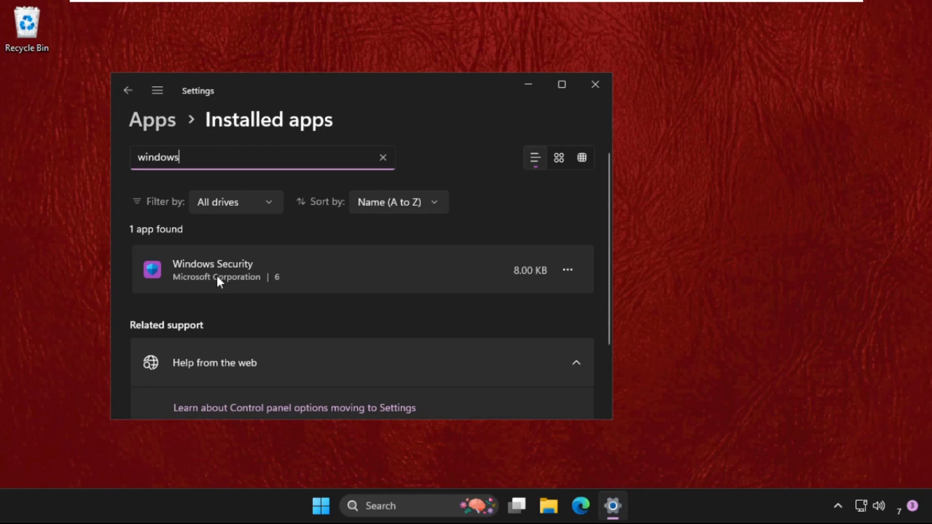
click(567, 269)
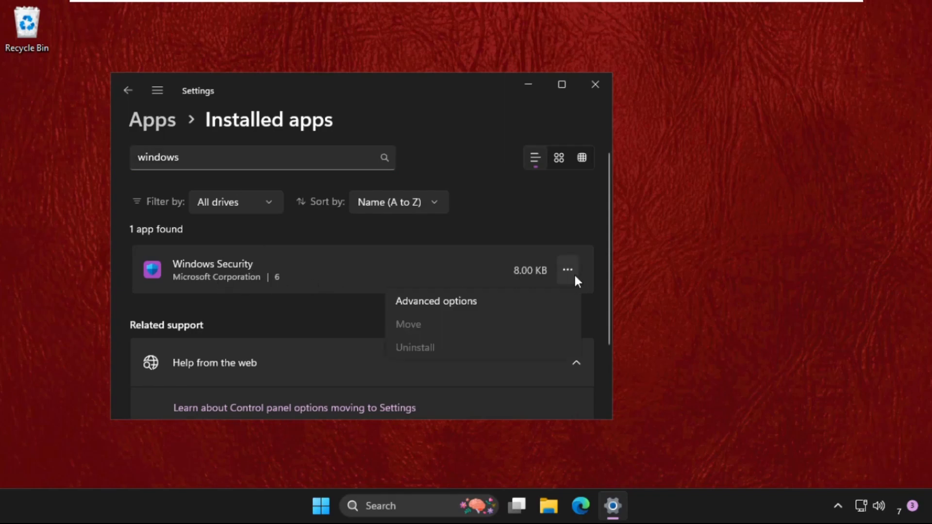
- In Windows Security's Advanced options, start a Repair that keeps the app's data
click(435, 300)
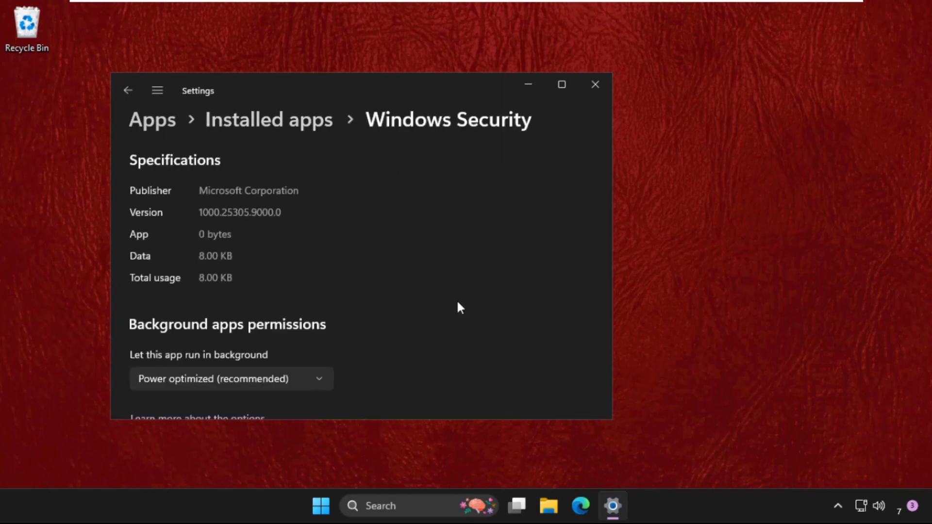
scroll(down, 3)
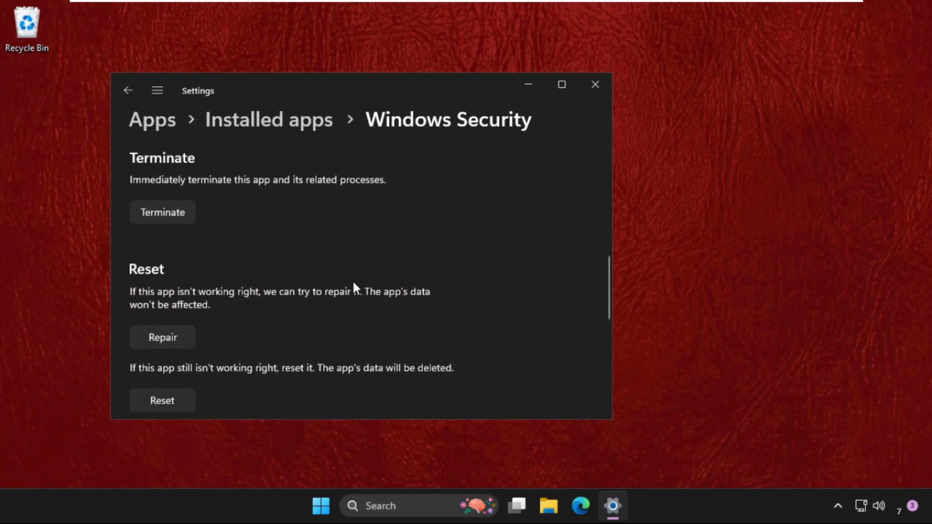
scroll(down, 3)
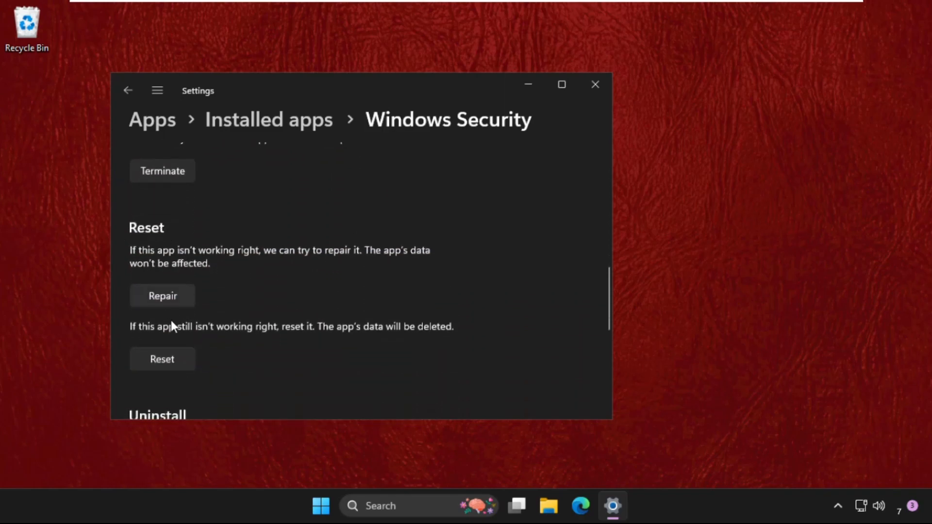
click(162, 295)
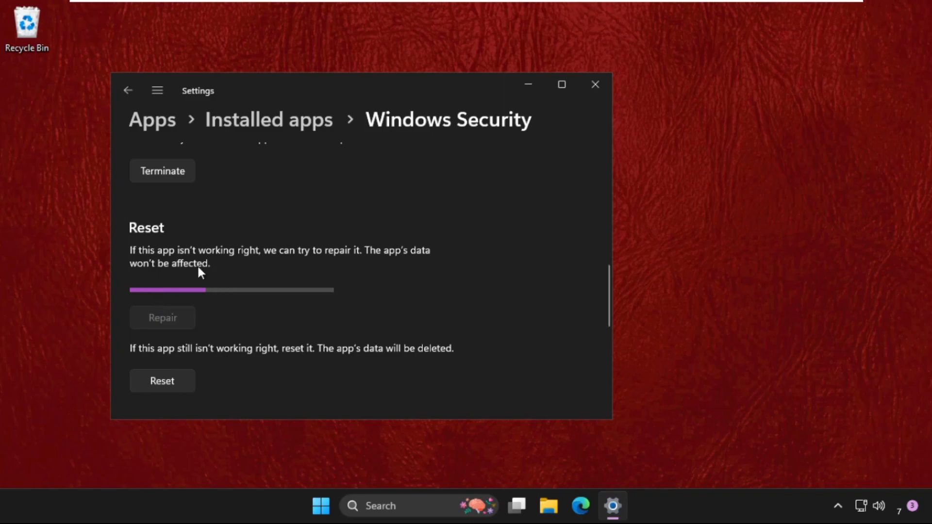
mouse_move(316, 272)
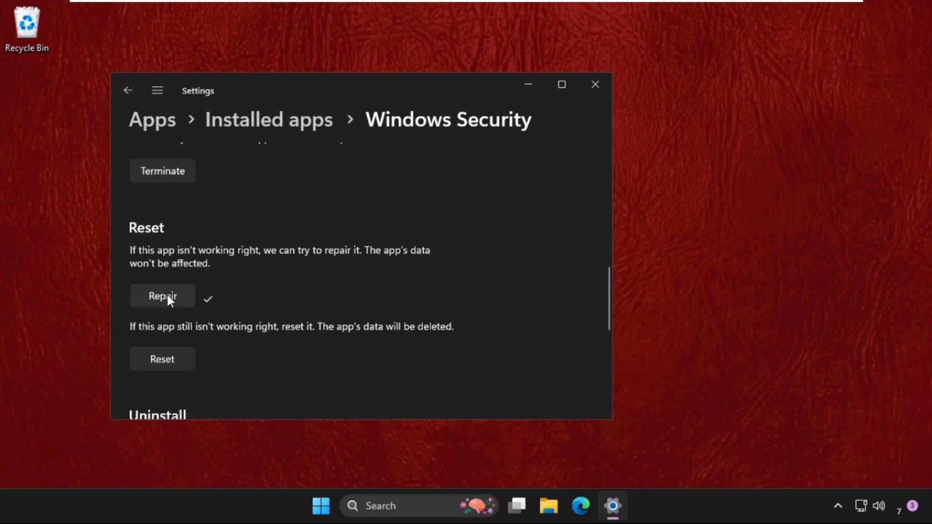
mouse_move(229, 351)
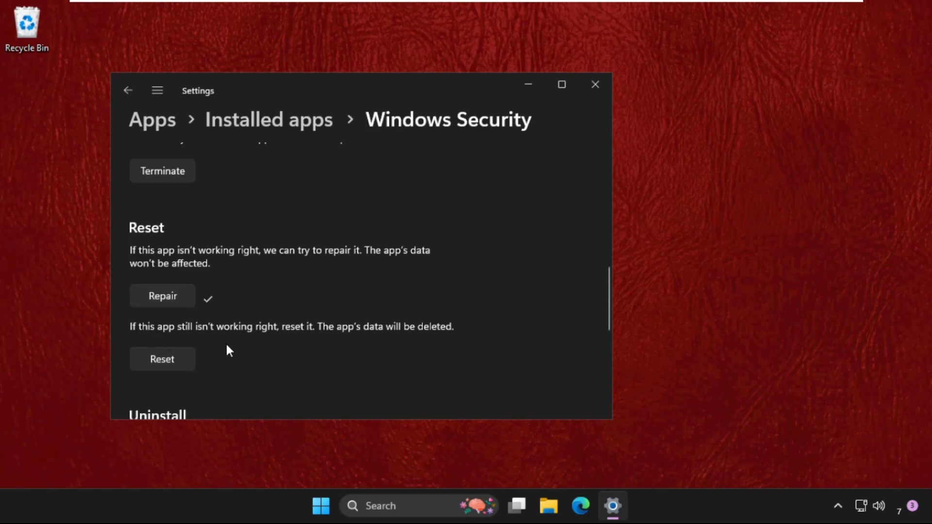
mouse_move(428, 362)
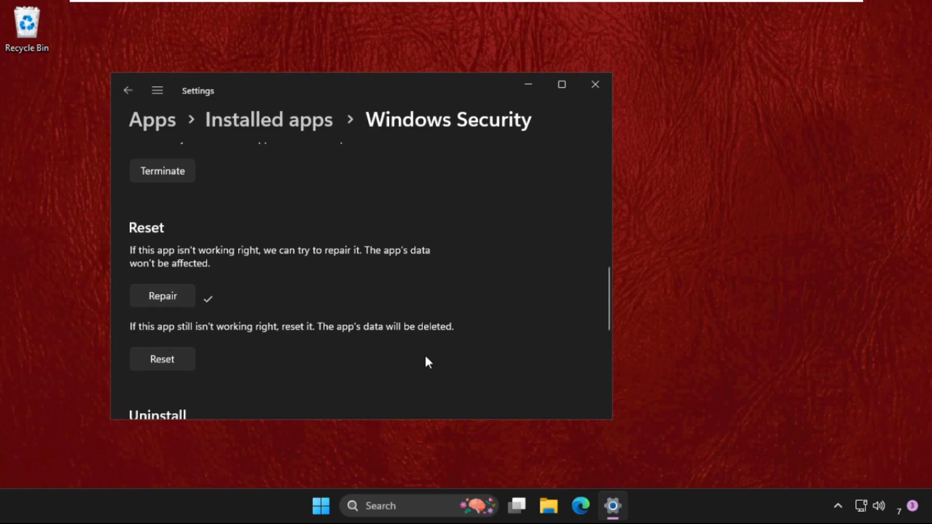
- Start a Reset of the Windows Security app once the repair has finished
click(162, 359)
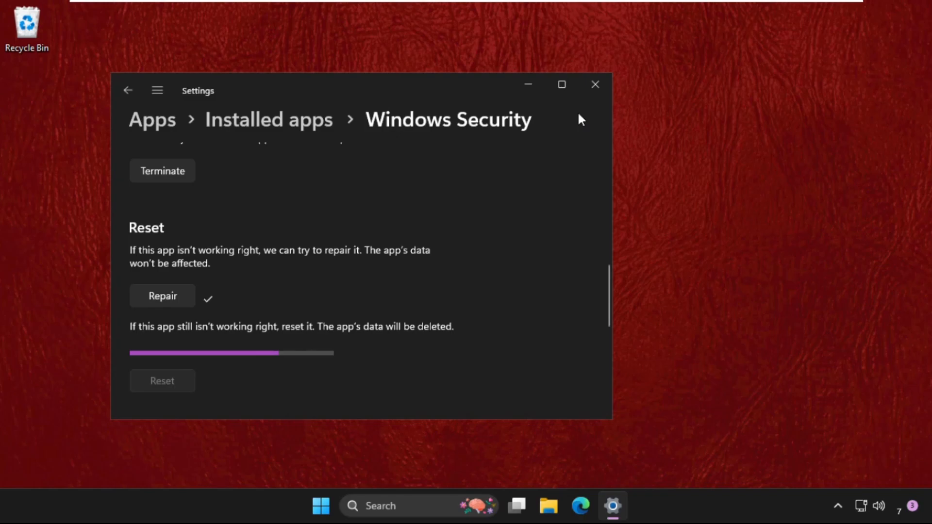
mouse_move(285, 341)
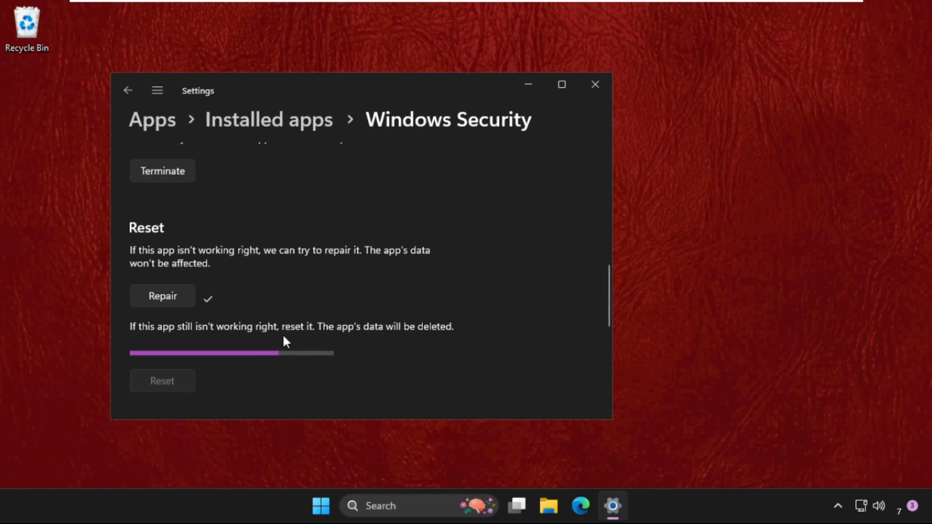
mouse_move(190, 346)
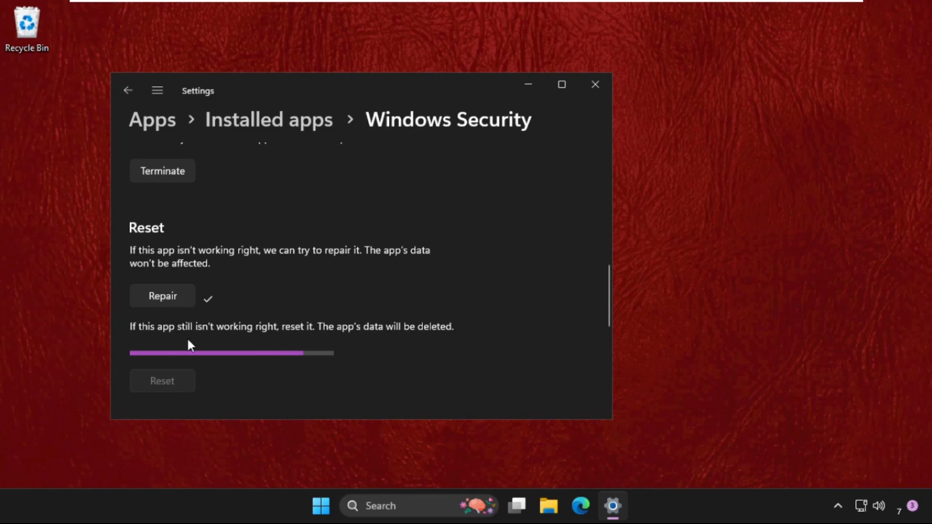
- Close Settings and launch Task Manager from the taskbar search for 'task'
click(595, 84)
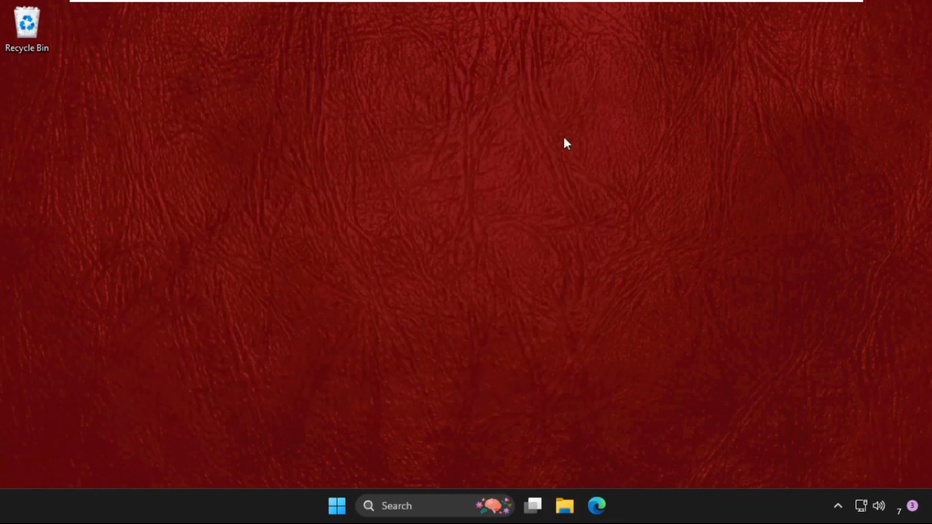
mouse_move(395, 505)
text(t)
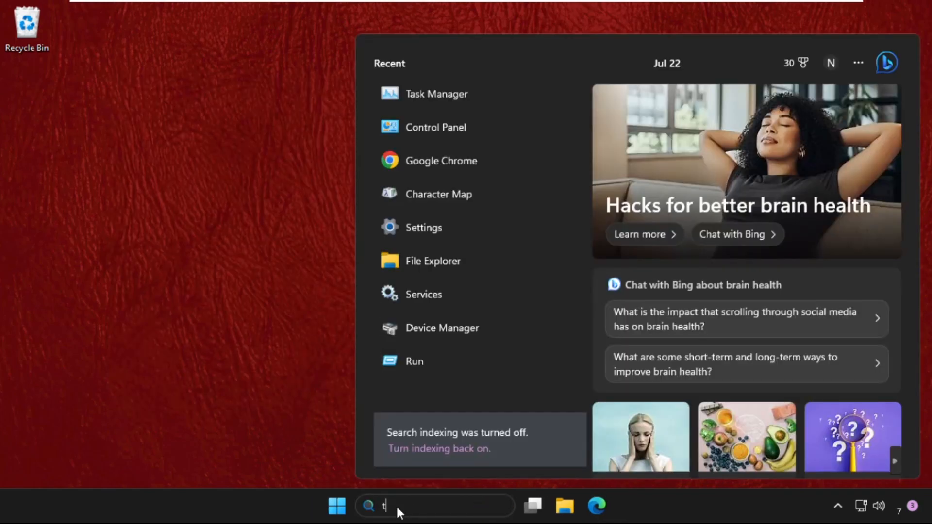
text(ask)
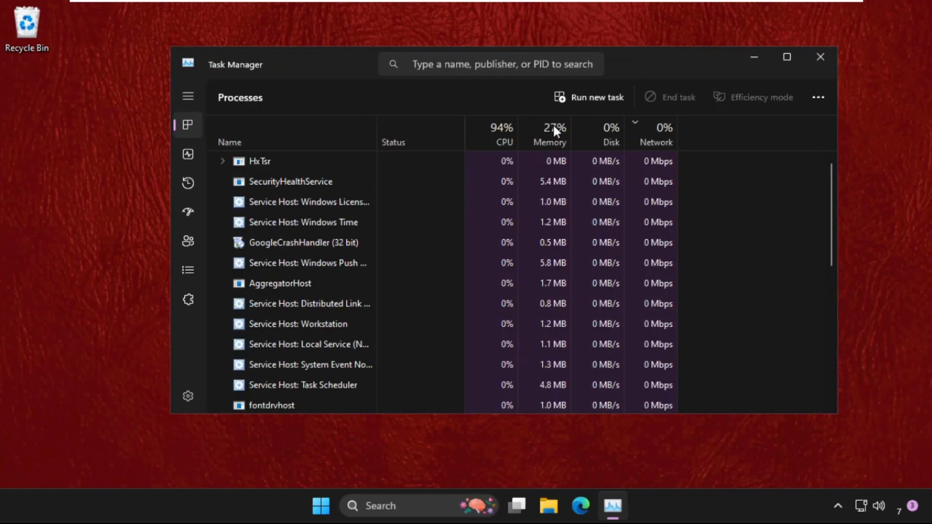
- In Run new task, browse to C:\Windows\System32 and choose cmd as the program
click(596, 97)
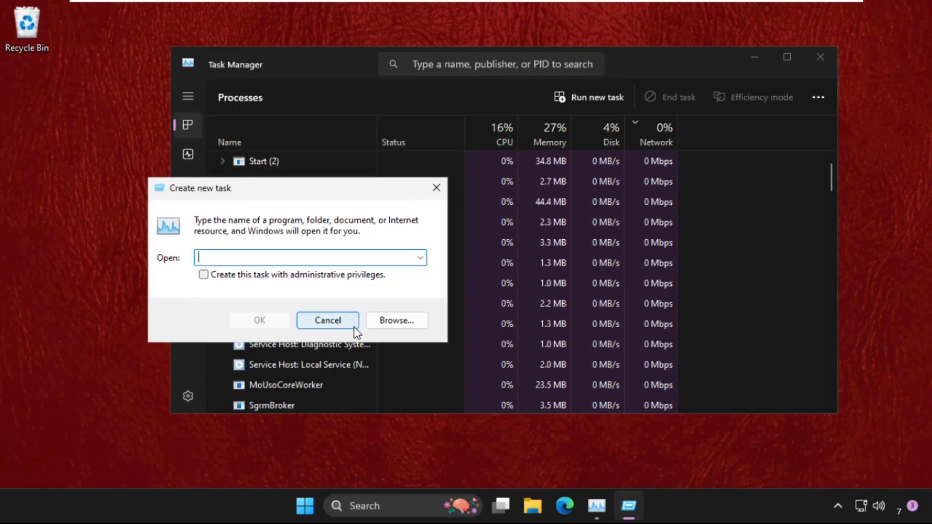
click(396, 321)
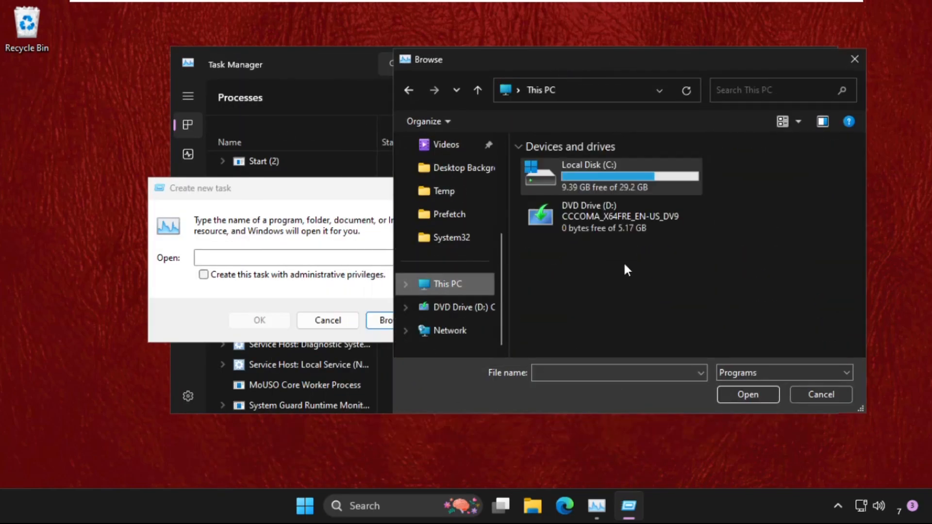
double_click(610, 175)
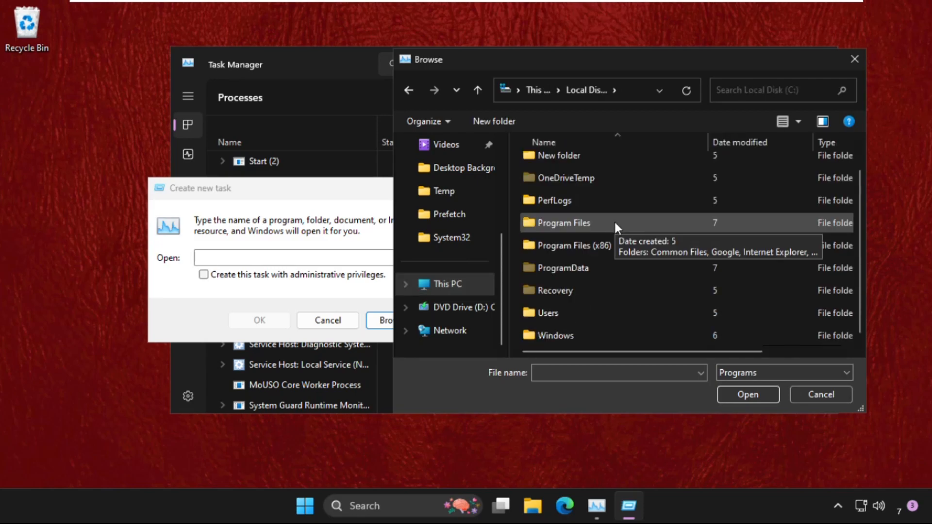
double_click(554, 335)
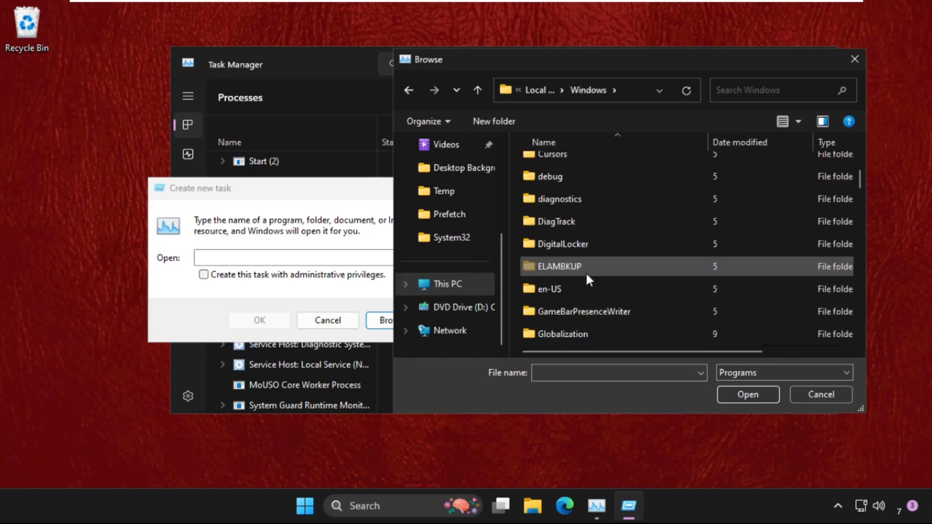
scroll(down, 3)
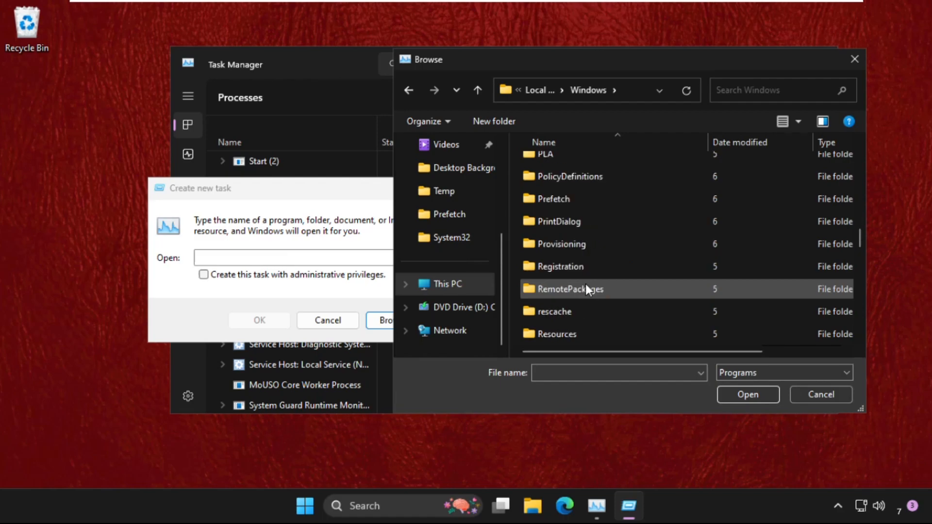
scroll(down, 3)
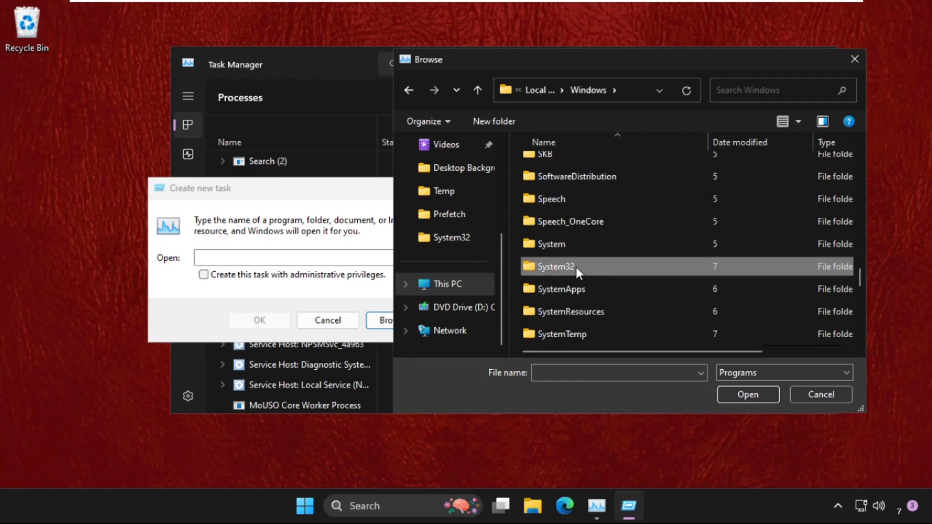
double_click(555, 266)
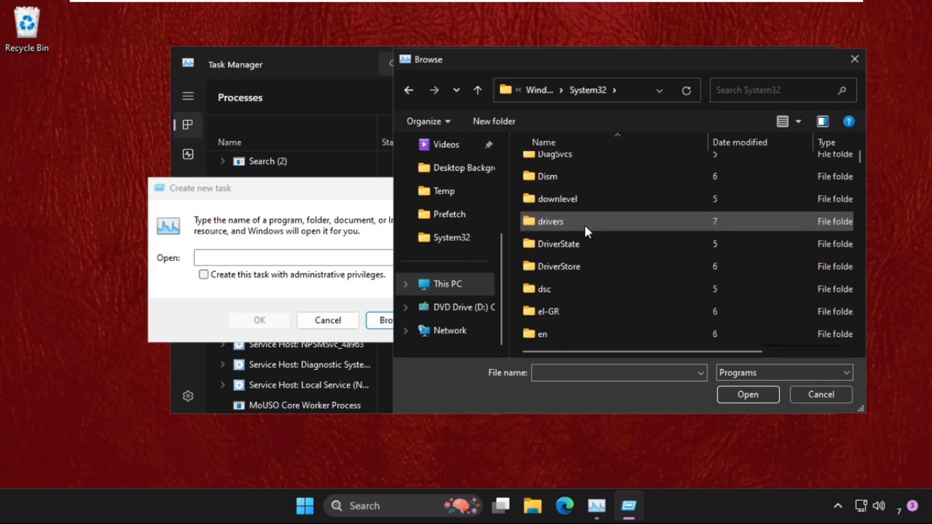
click(552, 230)
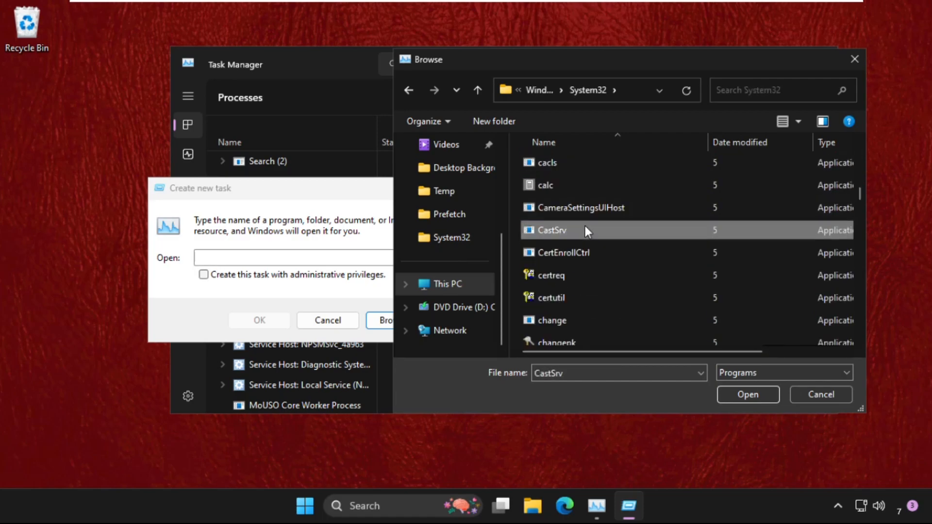
scroll(down, 3)
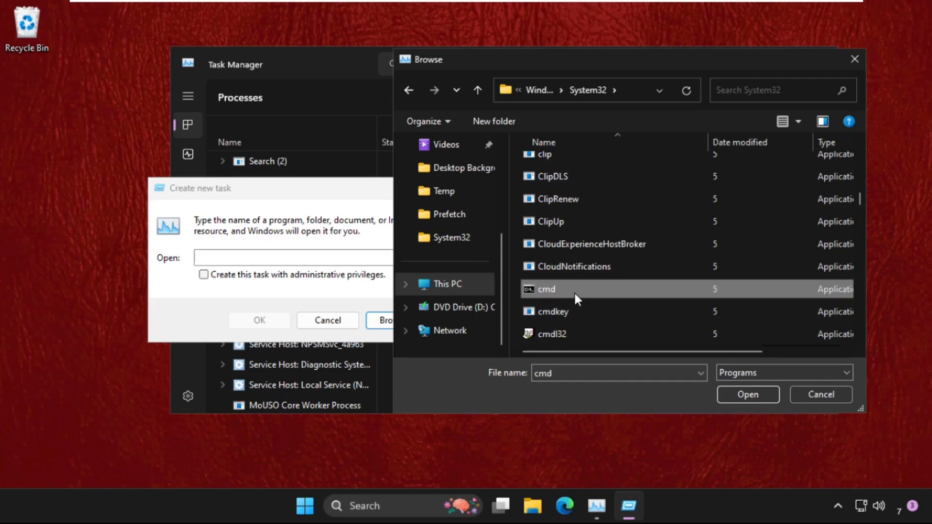
mouse_move(549, 292)
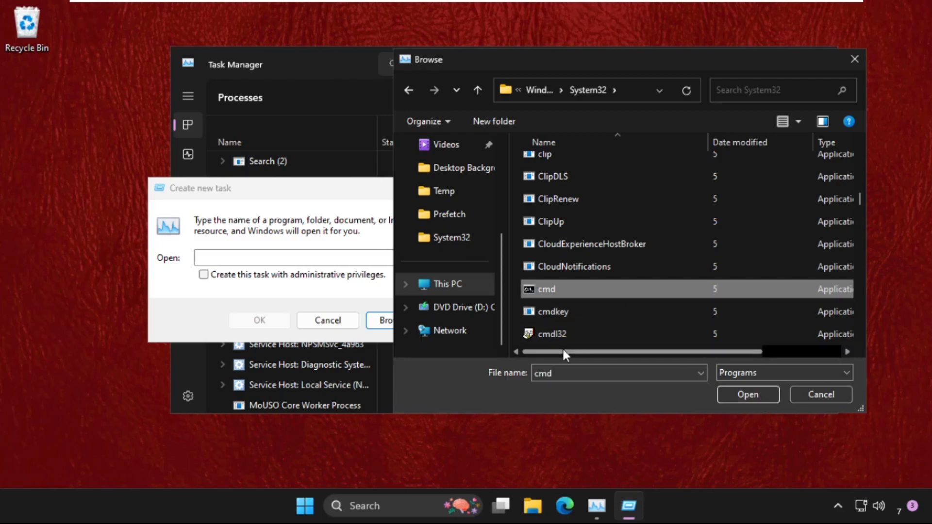
- Run cmd with administrative privileges and centre the Command Prompt window on screen
click(747, 394)
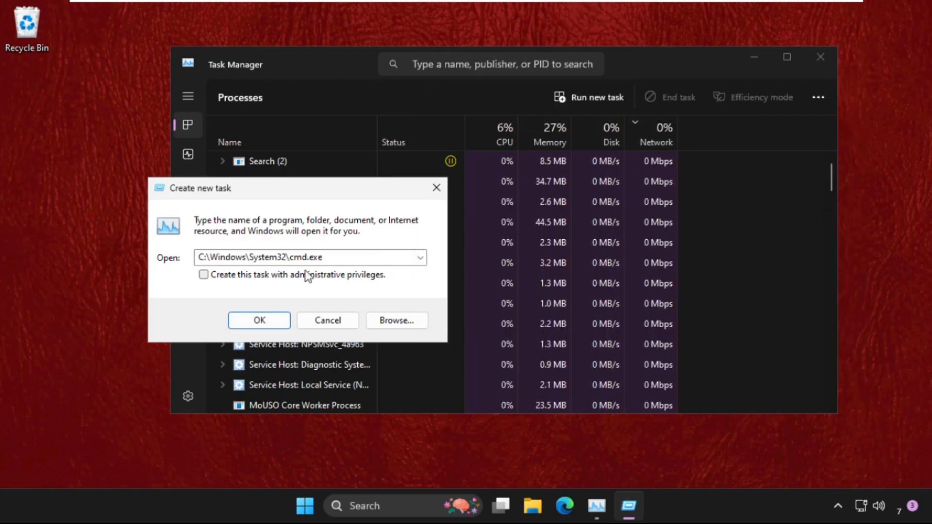
click(258, 319)
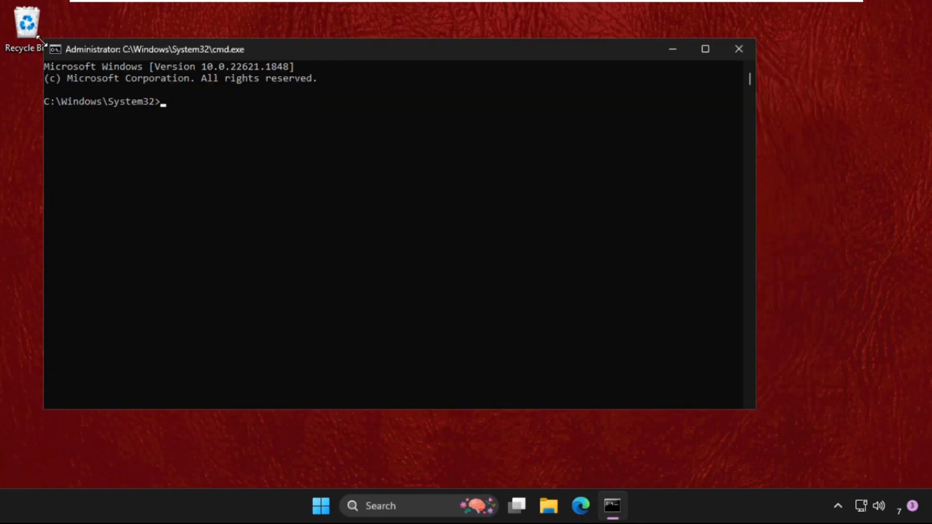
drag(149, 49, 255, 162)
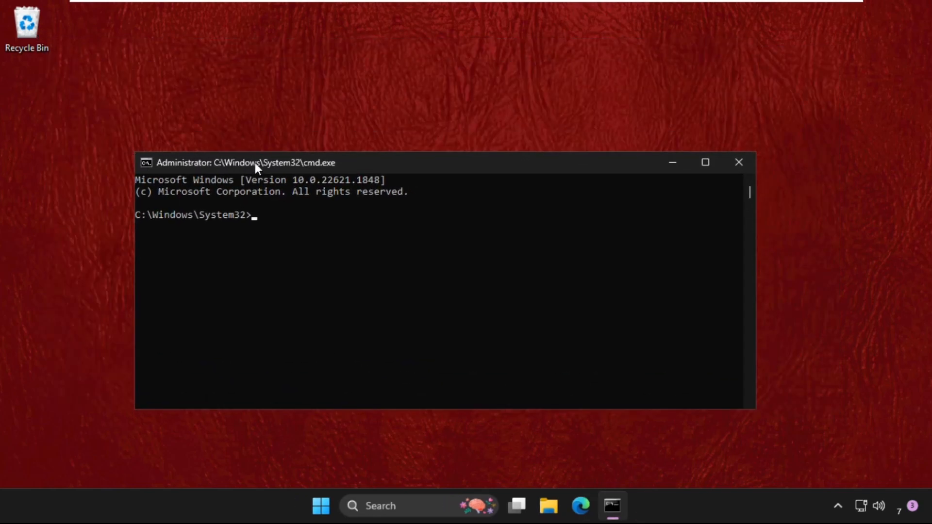
drag(255, 162, 291, 108)
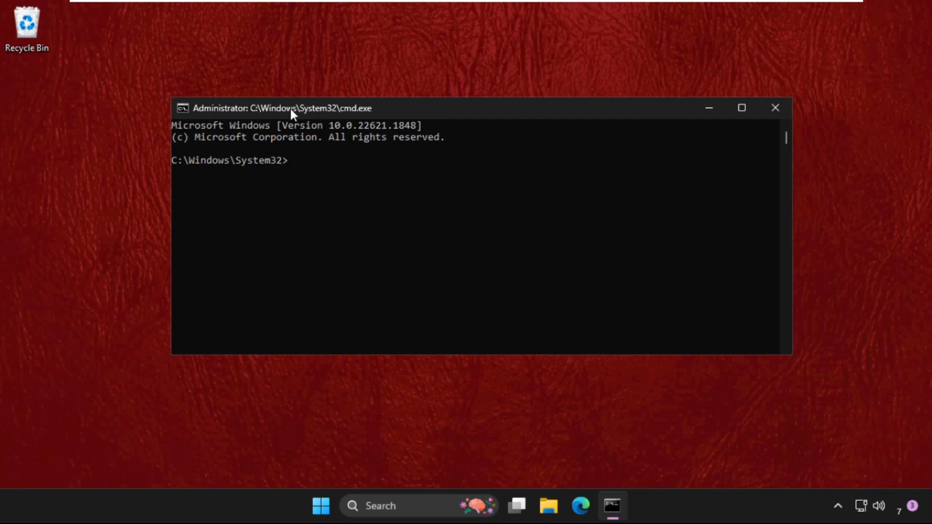
- Enter DISM /ONLINE /CLEANUP-IMAGE /SCANHEALTH at the administrator prompt without running it yet
text(DIS)
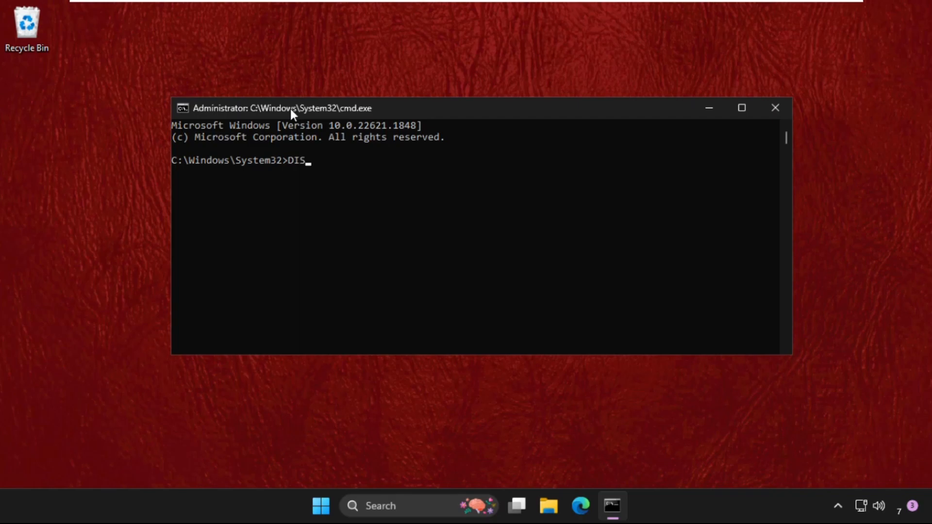
text(M /O)
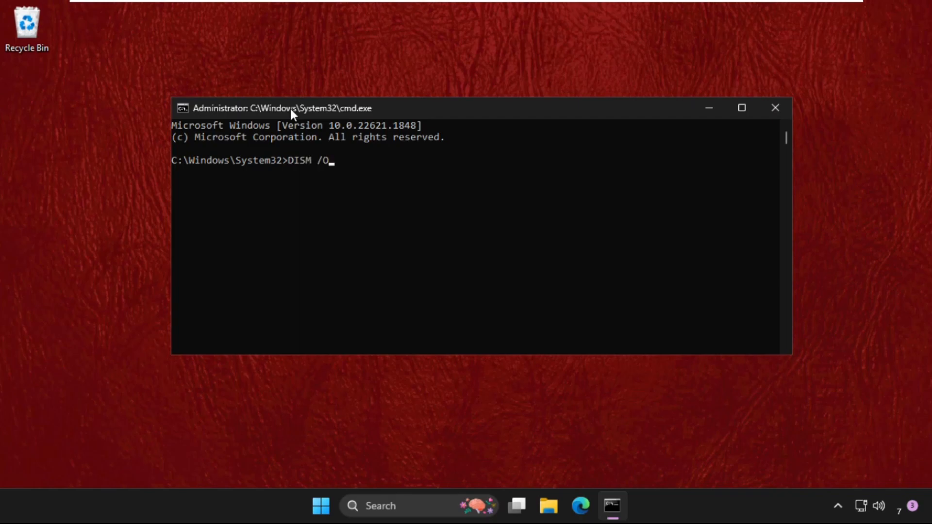
text(NLINE)
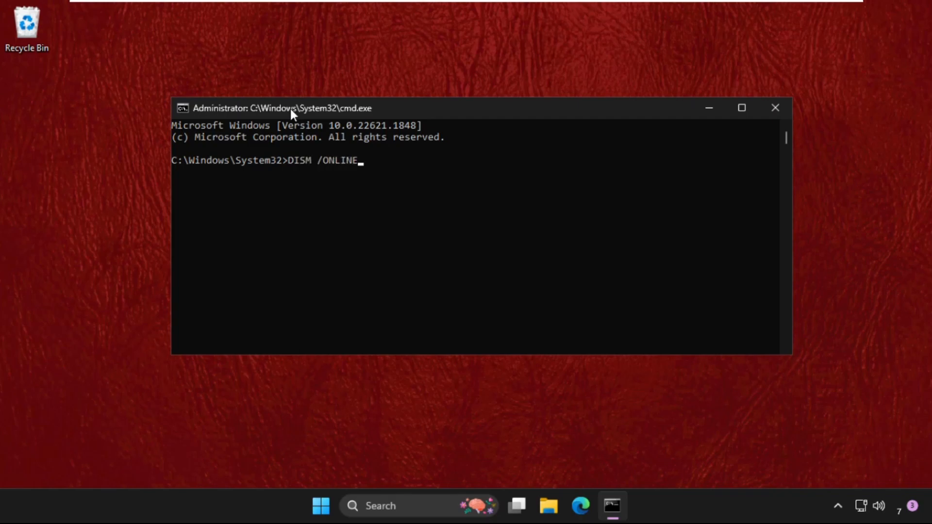
text(/CL)
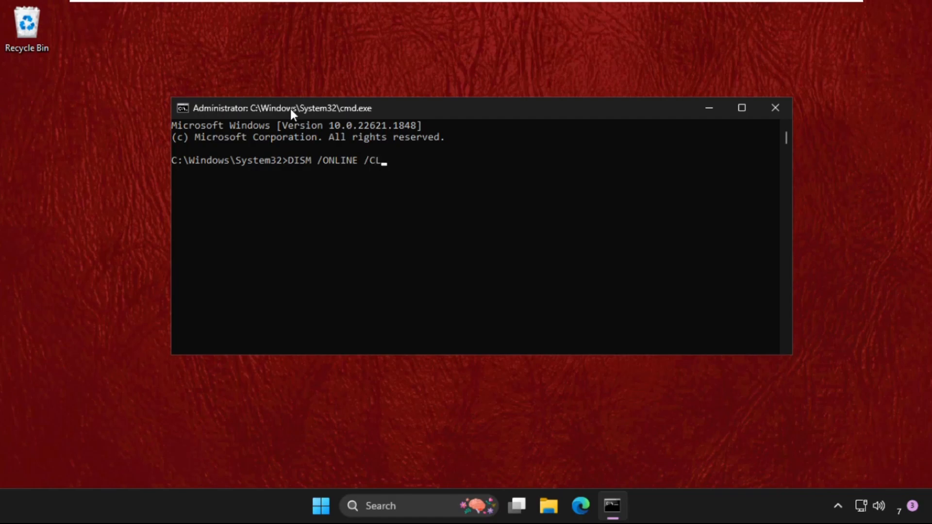
text(EAN)
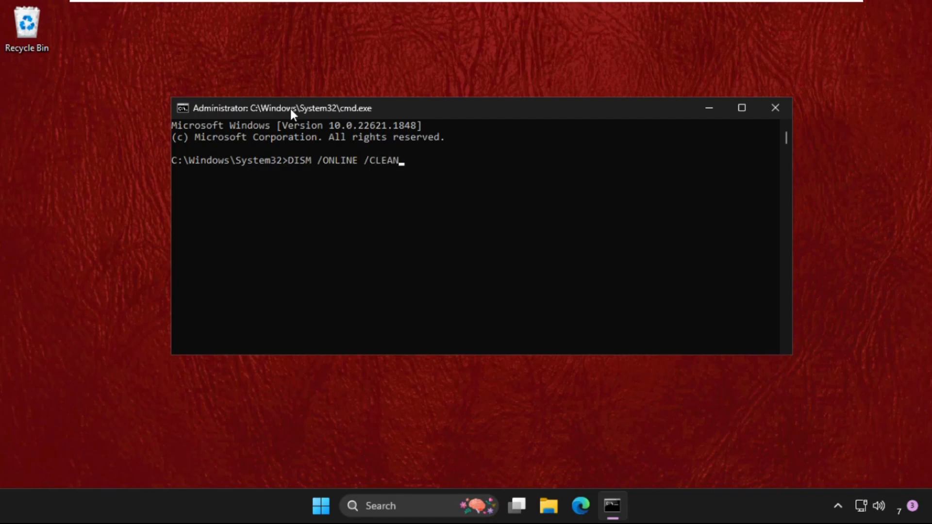
text(UP-IMA)
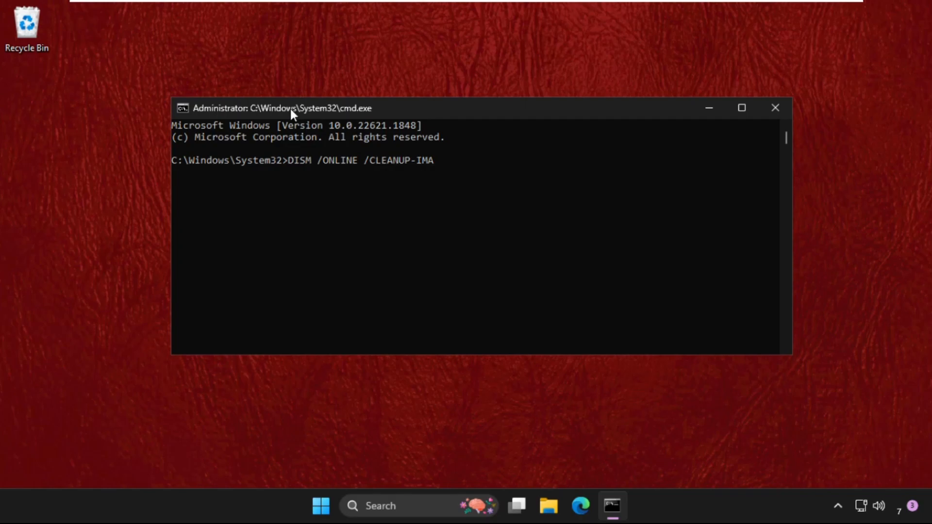
text(GE)
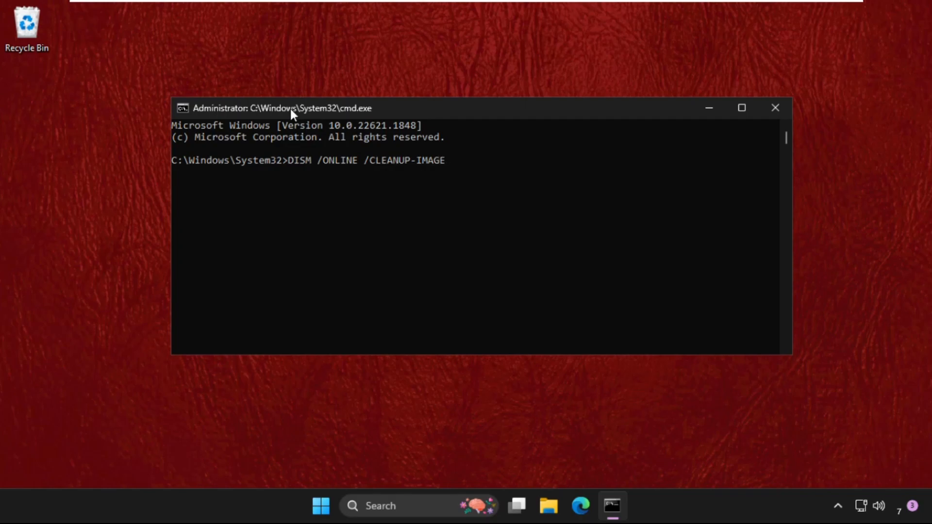
text(/SCA)
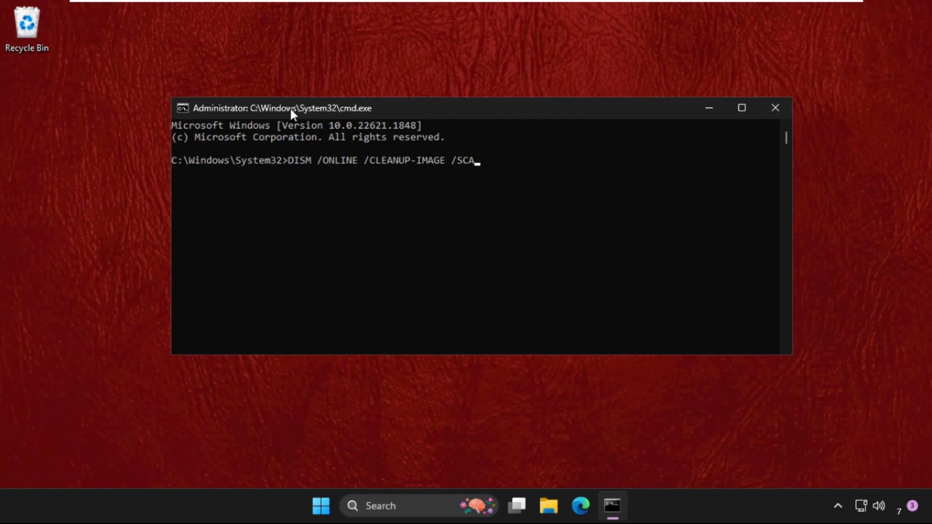
text(NH)
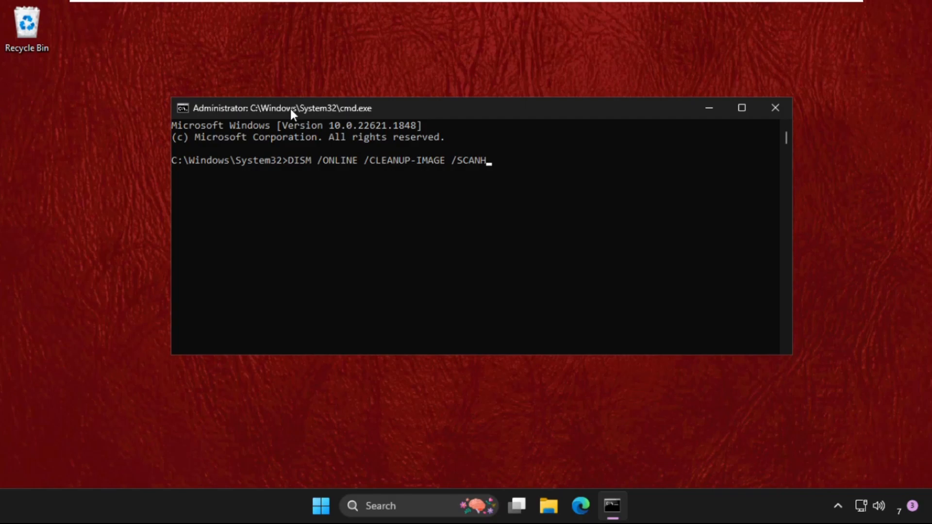